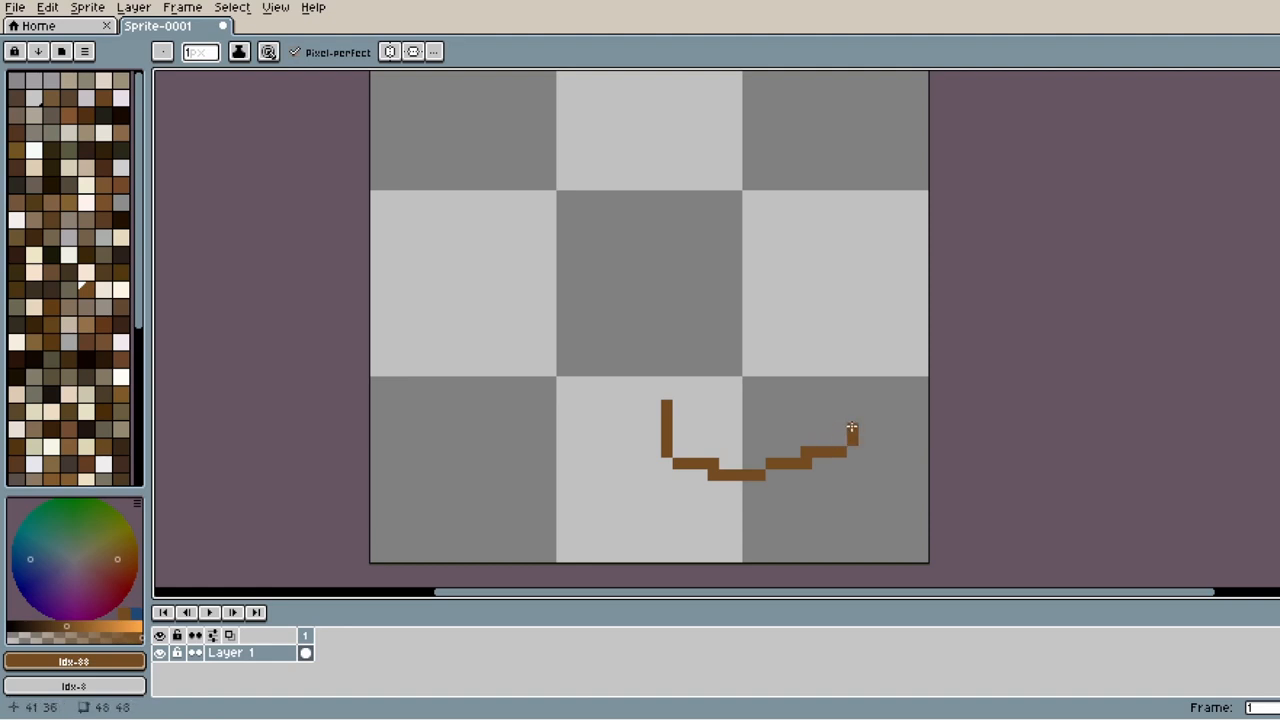
Step: Pencil a closed brown bean outline: bottom curve, right side and top, closing on the left
drag(852, 430, 844, 276)
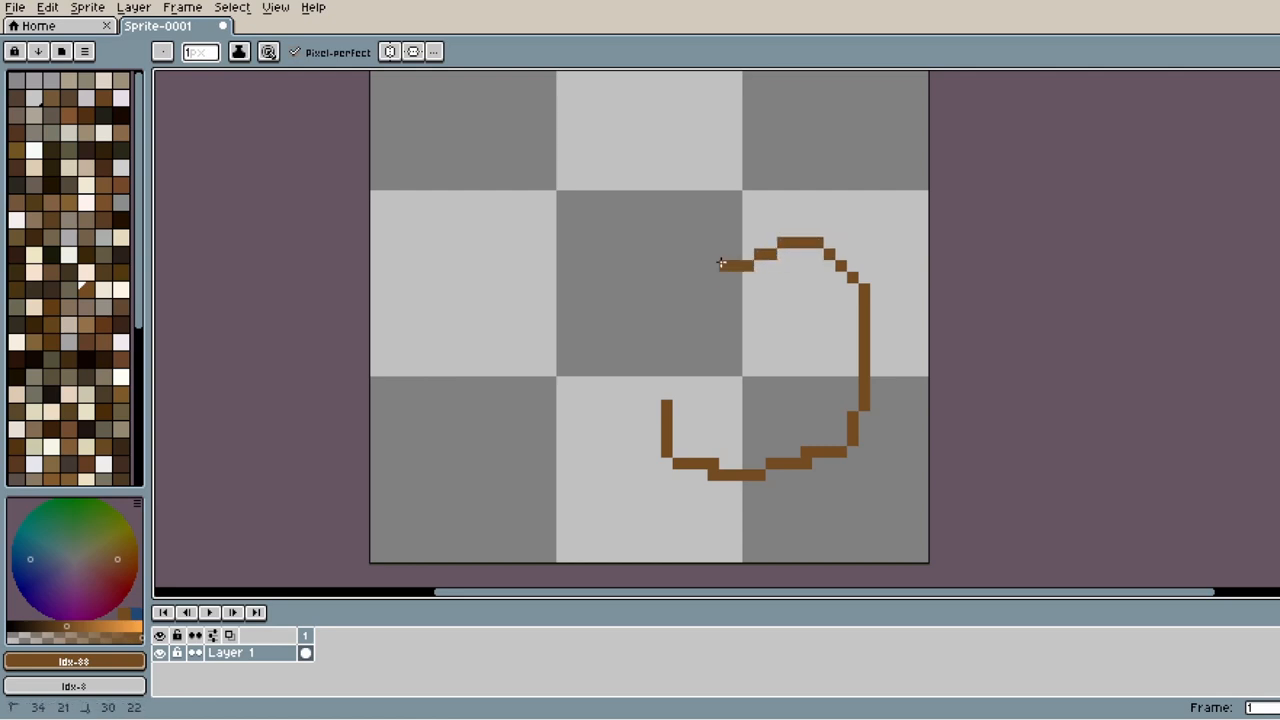
drag(736, 264, 690, 304)
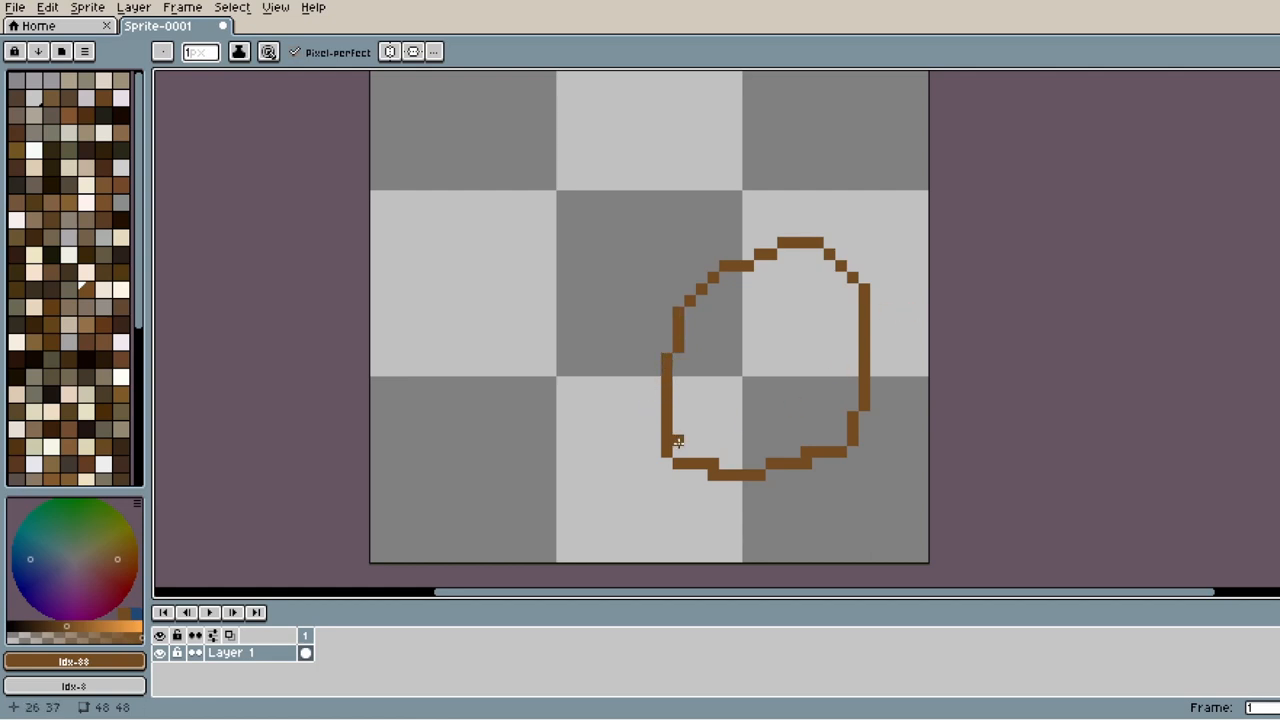
drag(676, 444, 770, 360)
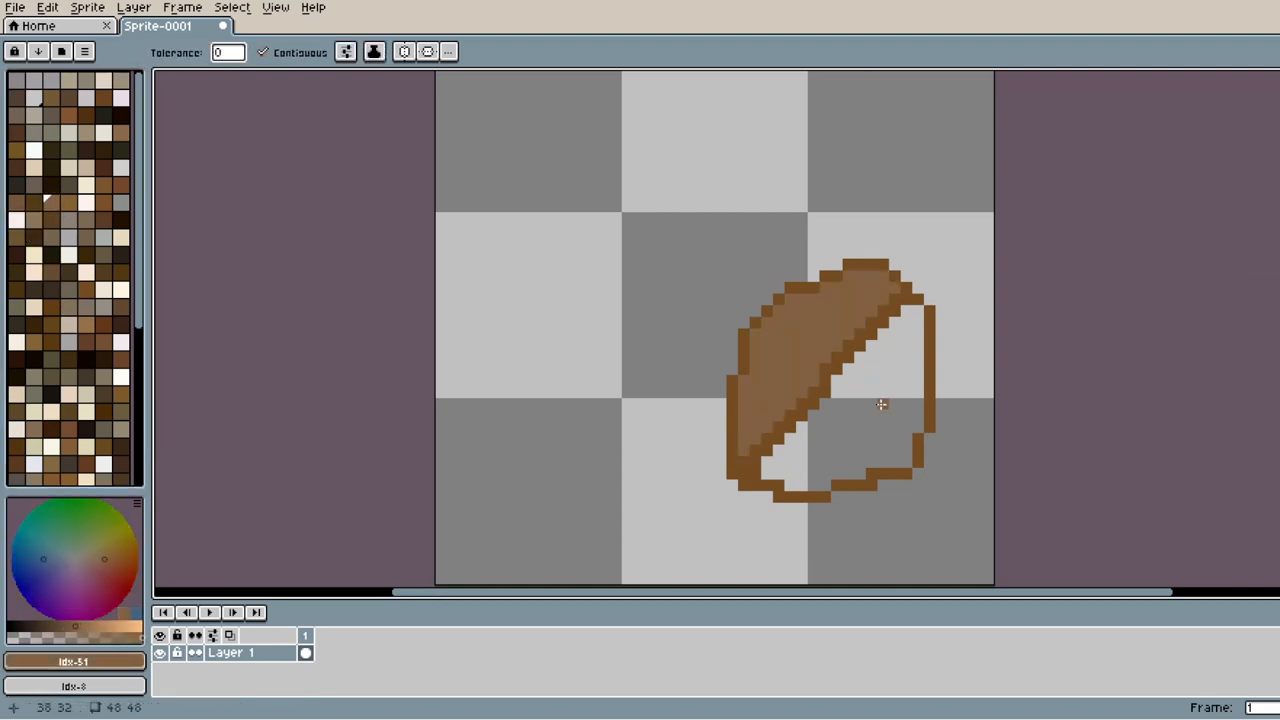
Step: Bucket-fill the bean's remaining half brown, then pencil lighter-brown highlights along its upper edges
click(860, 420)
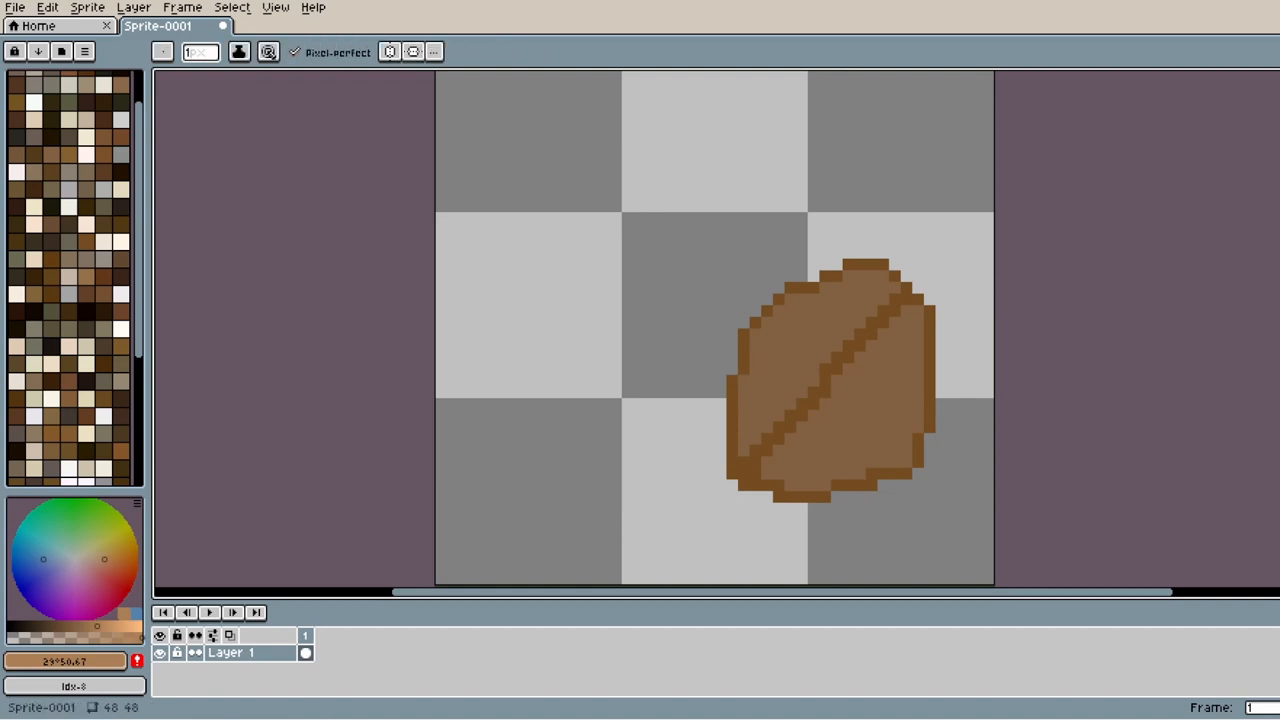
click(764, 324)
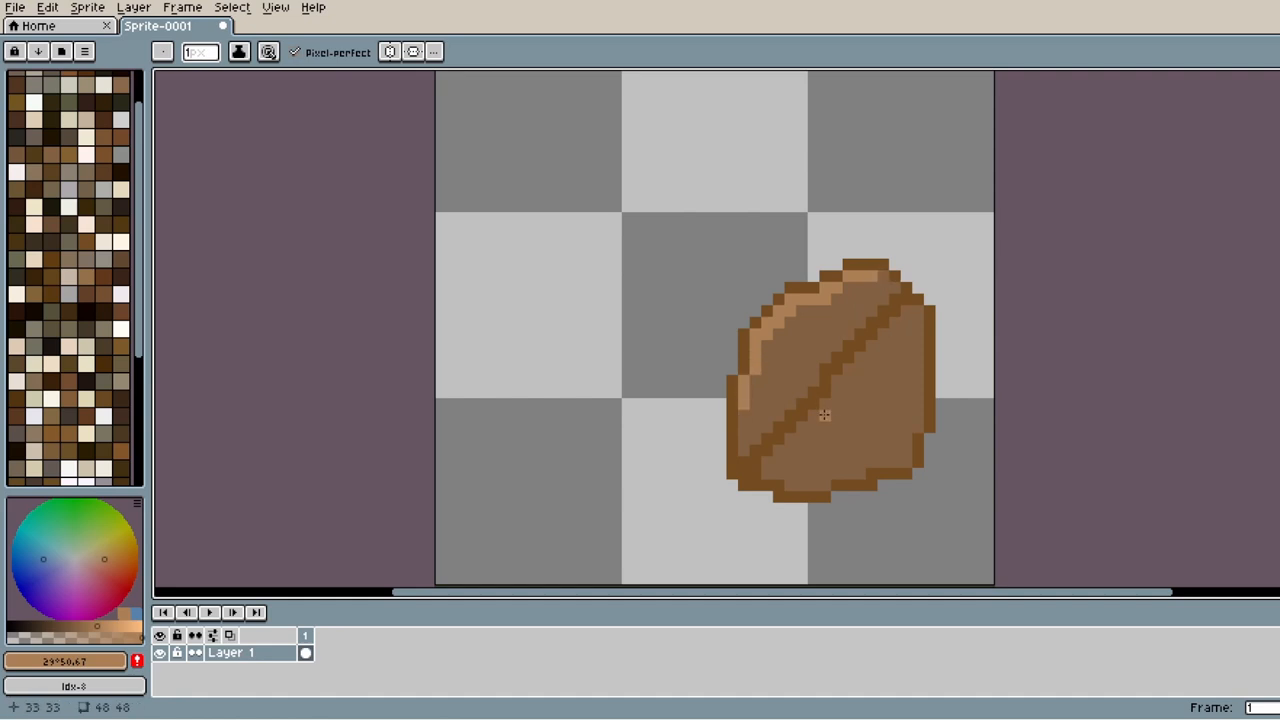
drag(824, 410, 880, 336)
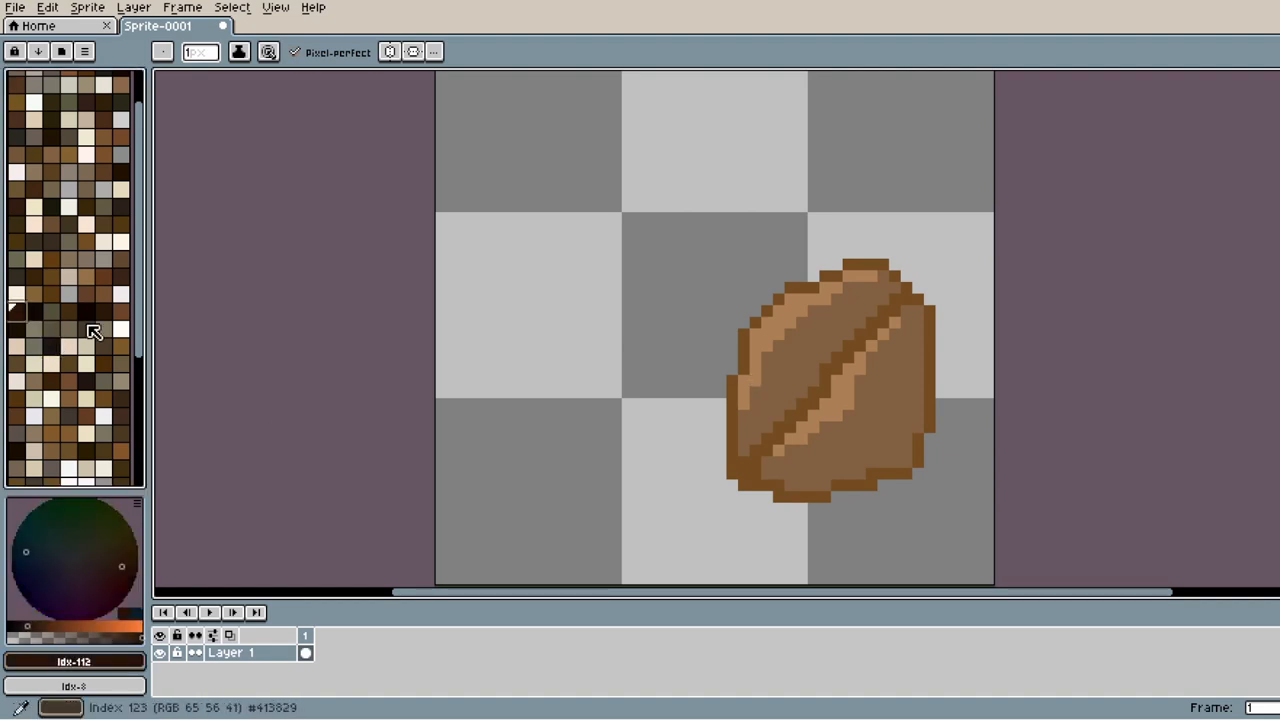
Step: With a darker brown swatch, shade the bean's crease and lower edges for roundness
click(84, 276)
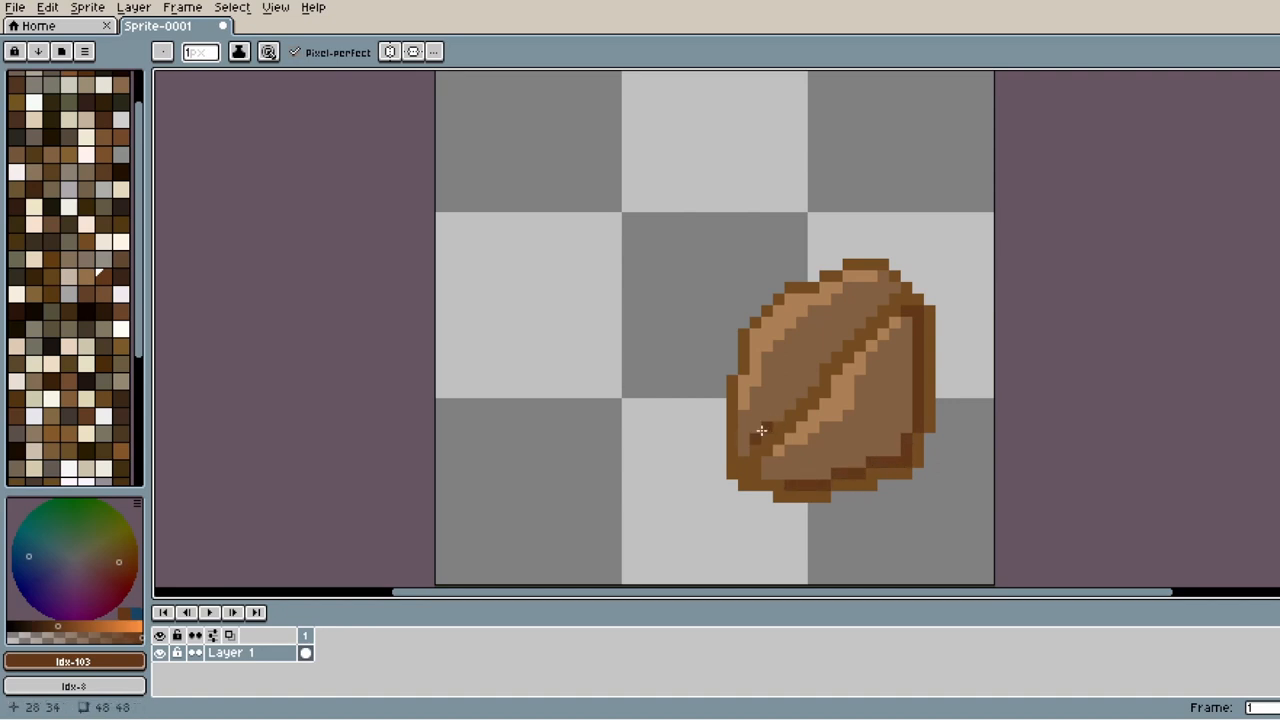
mouse_move(776, 312)
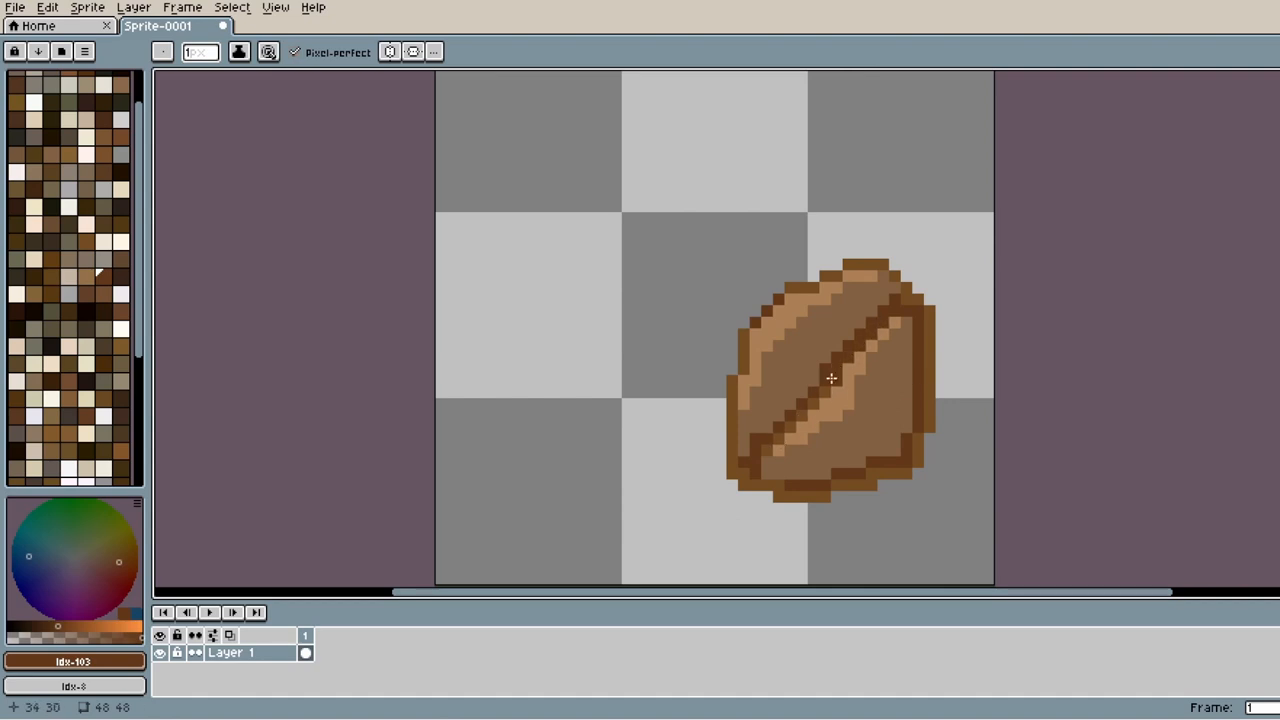
drag(830, 378, 744, 456)
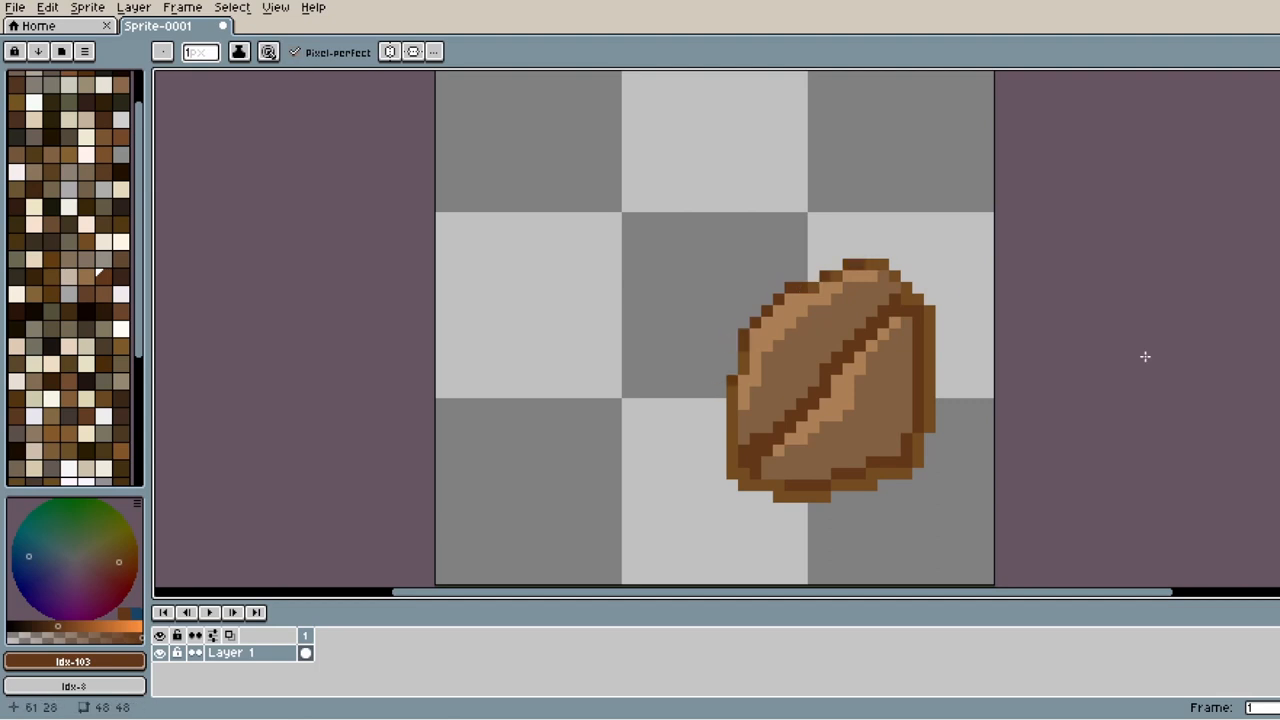
mouse_move(790, 412)
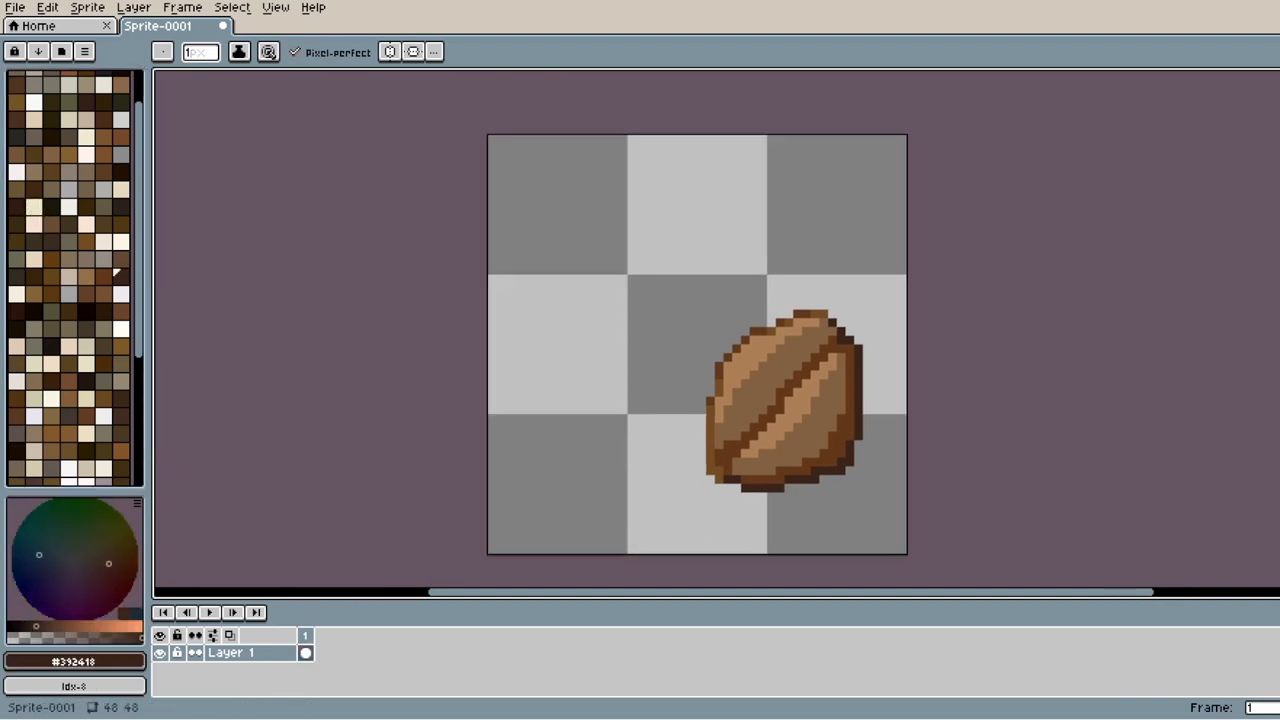
Step: With a cream swatch, sketch the bun's lower curve and left-to-top outline beside the bean
click(32, 206)
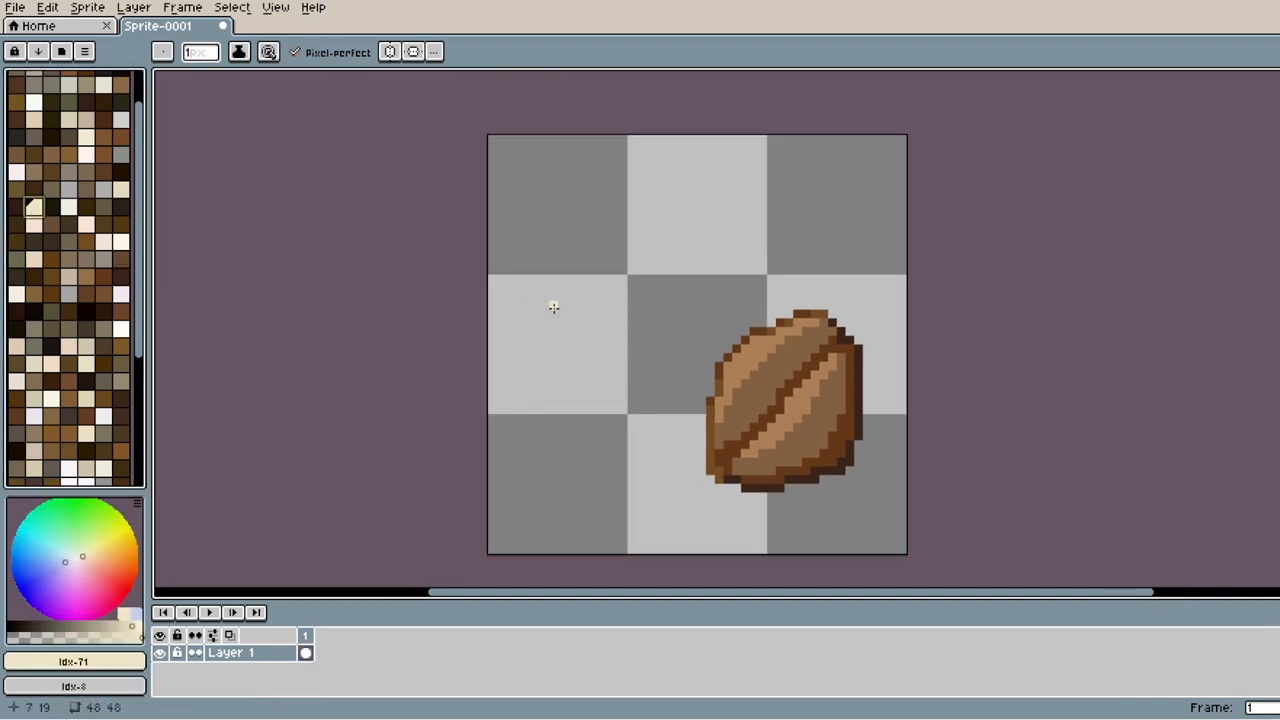
drag(556, 304, 576, 370)
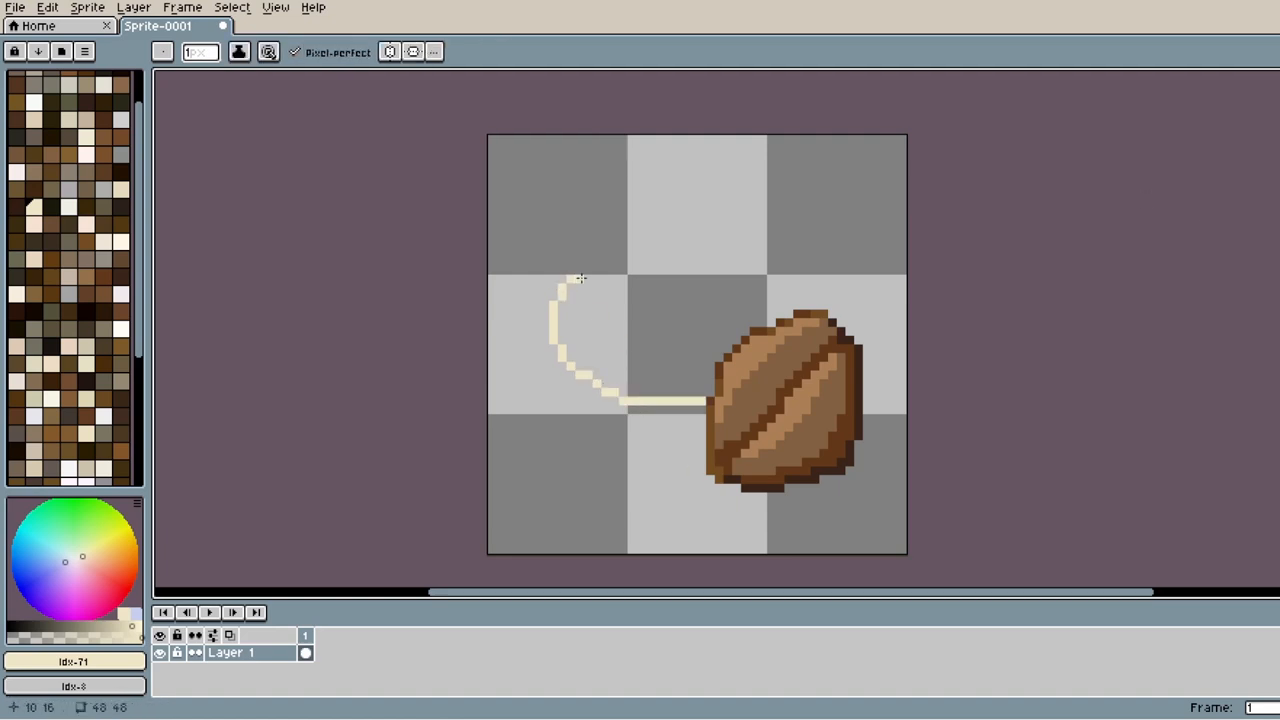
drag(580, 278, 664, 220)
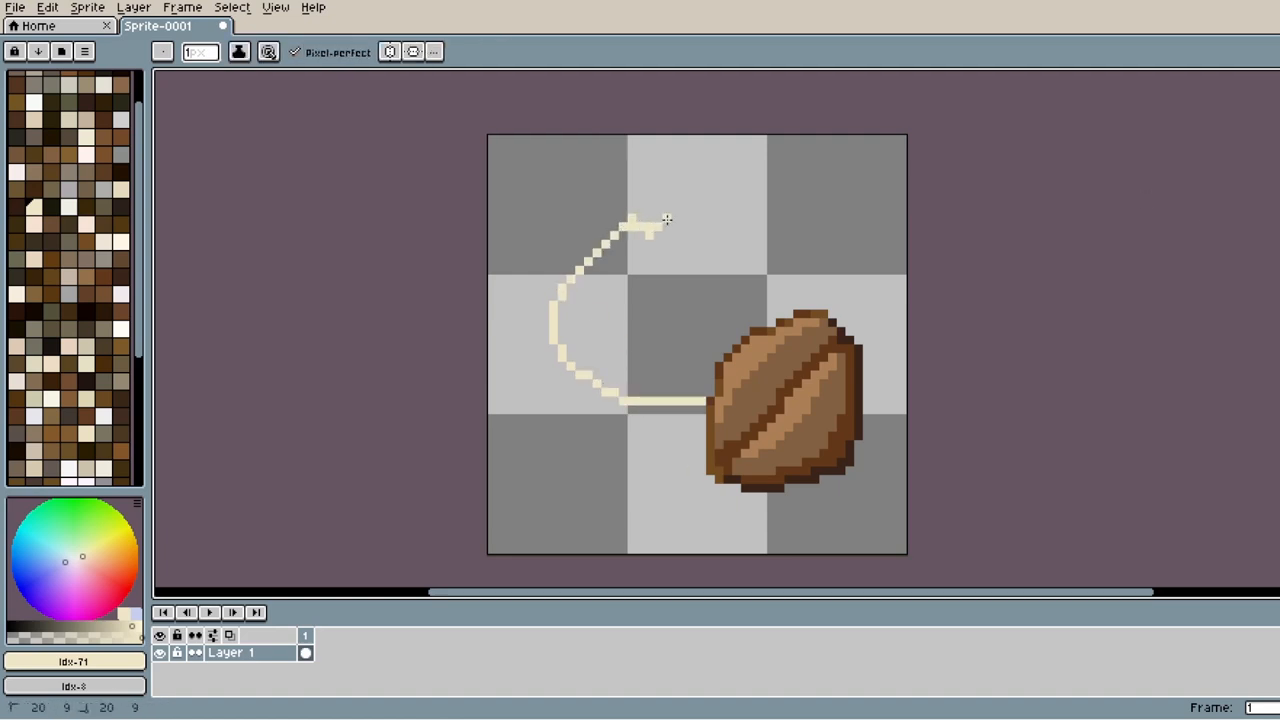
drag(640, 220, 790, 290)
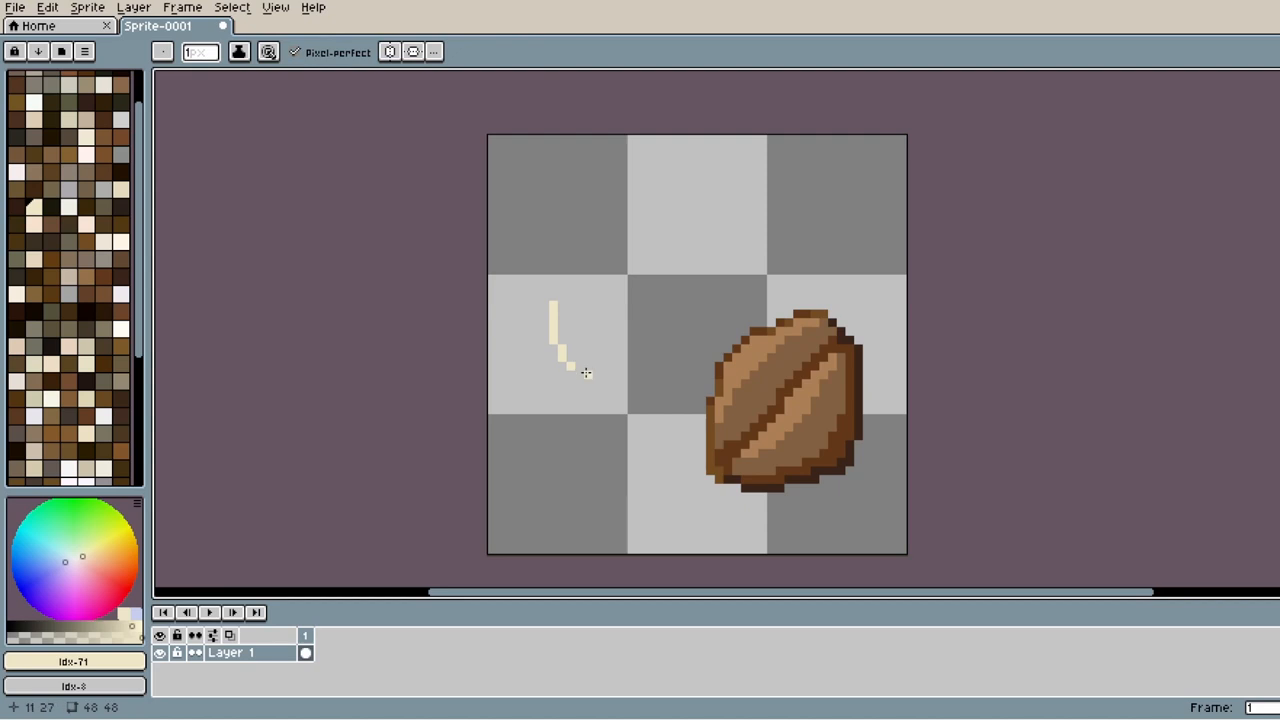
click(584, 378)
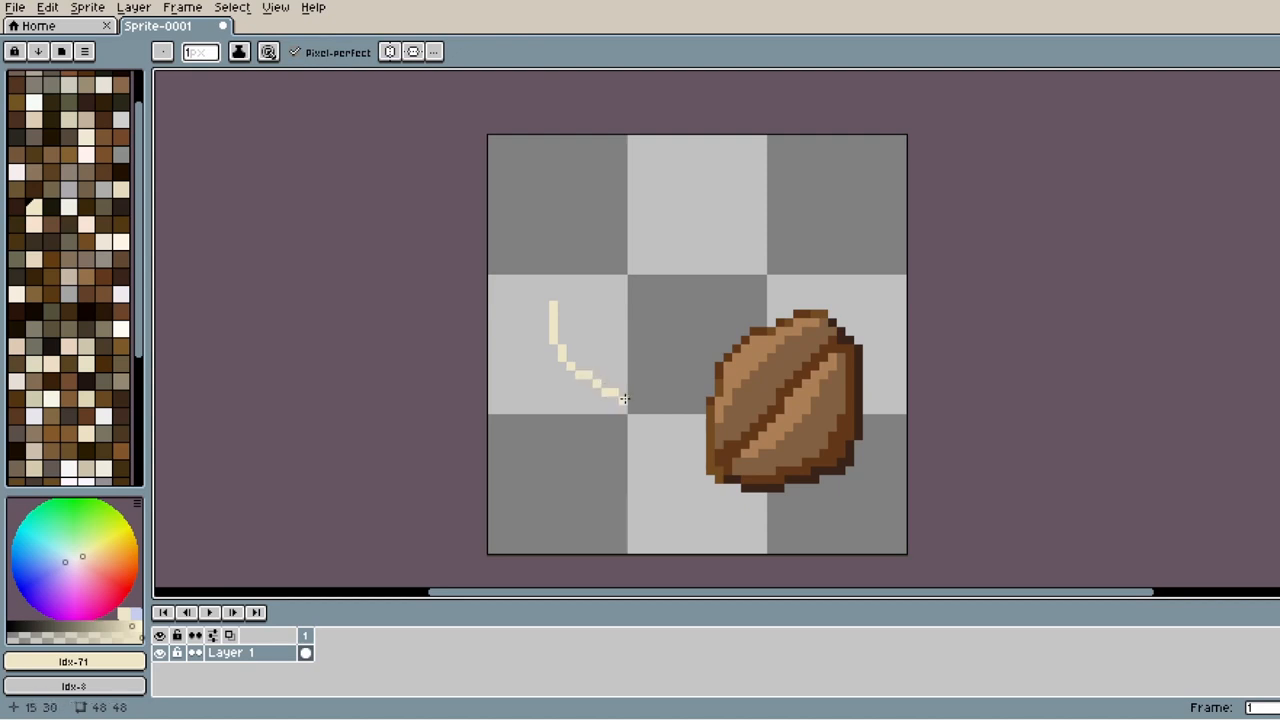
Step: Redraw the bun's lower-left curve and continue its outline up and around the bean
drag(620, 400, 700, 402)
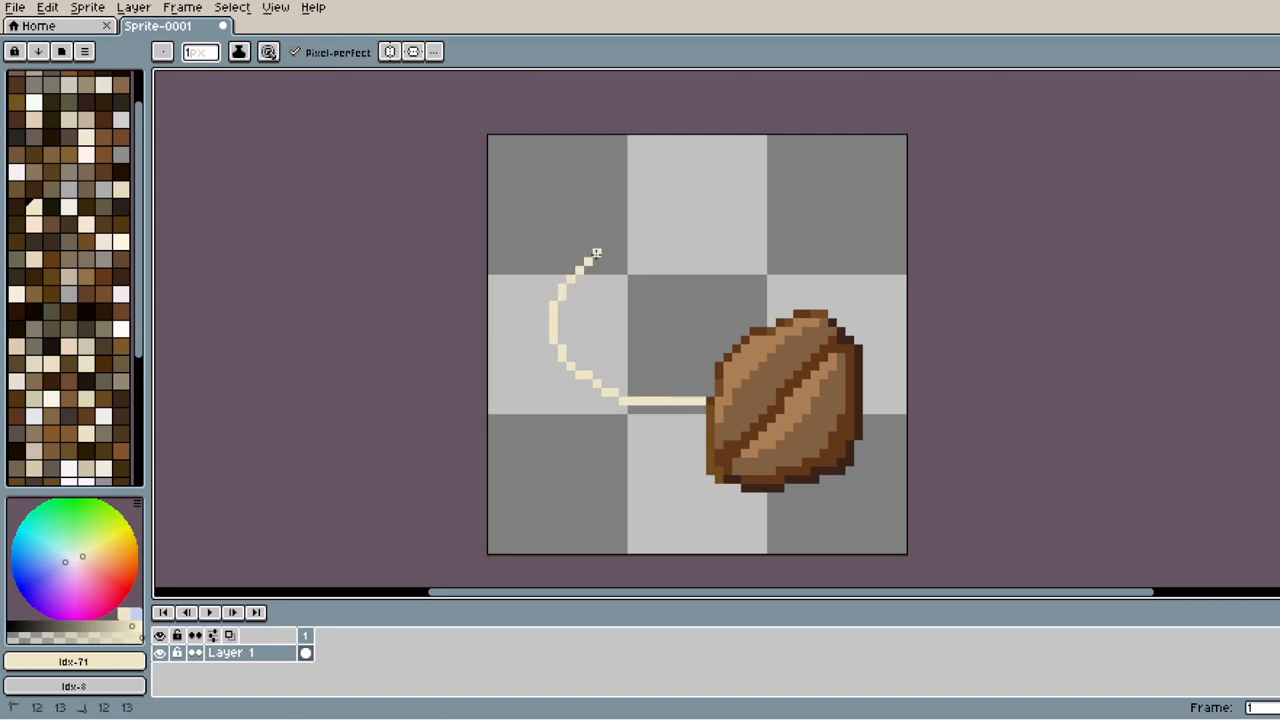
drag(596, 256, 624, 224)
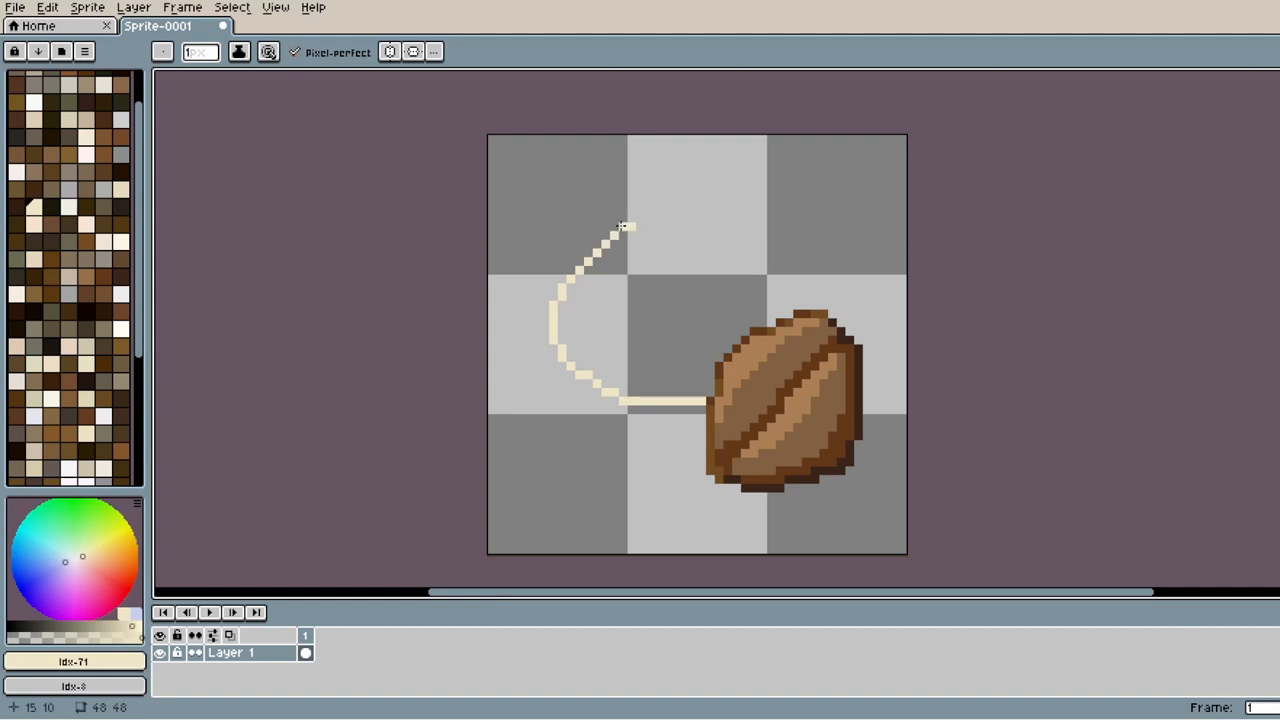
mouse_move(636, 220)
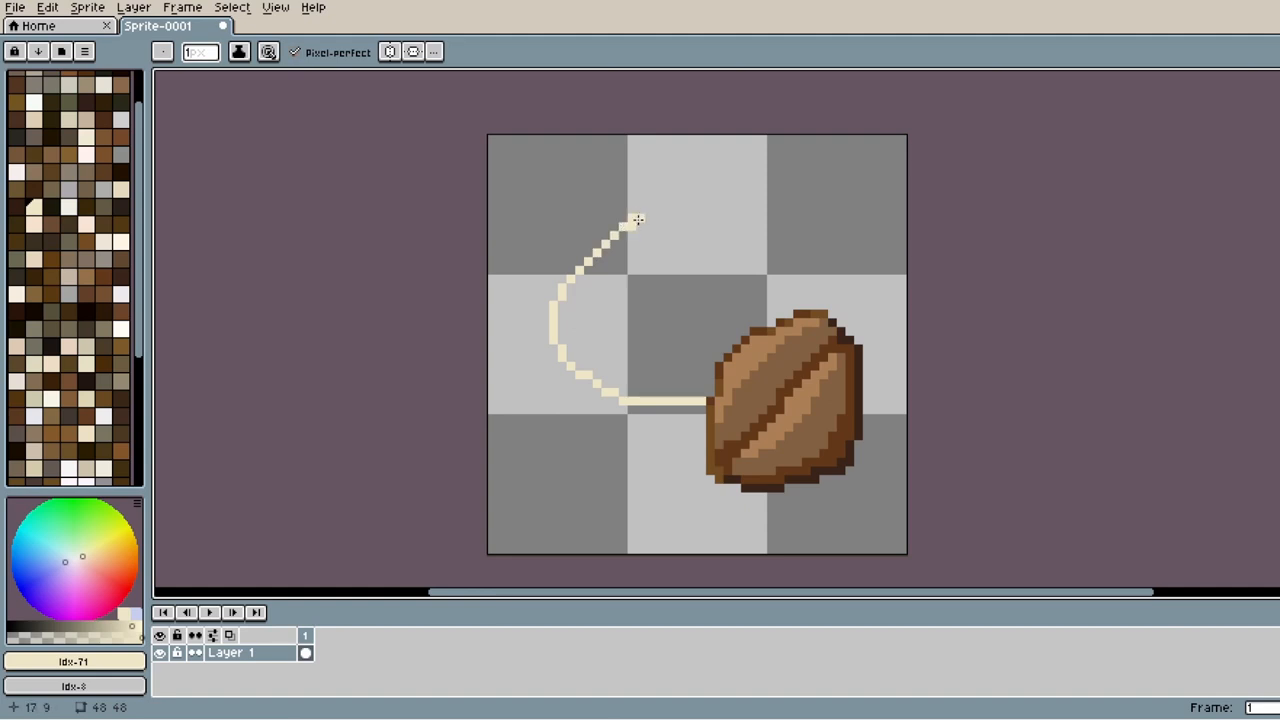
drag(636, 220, 690, 224)
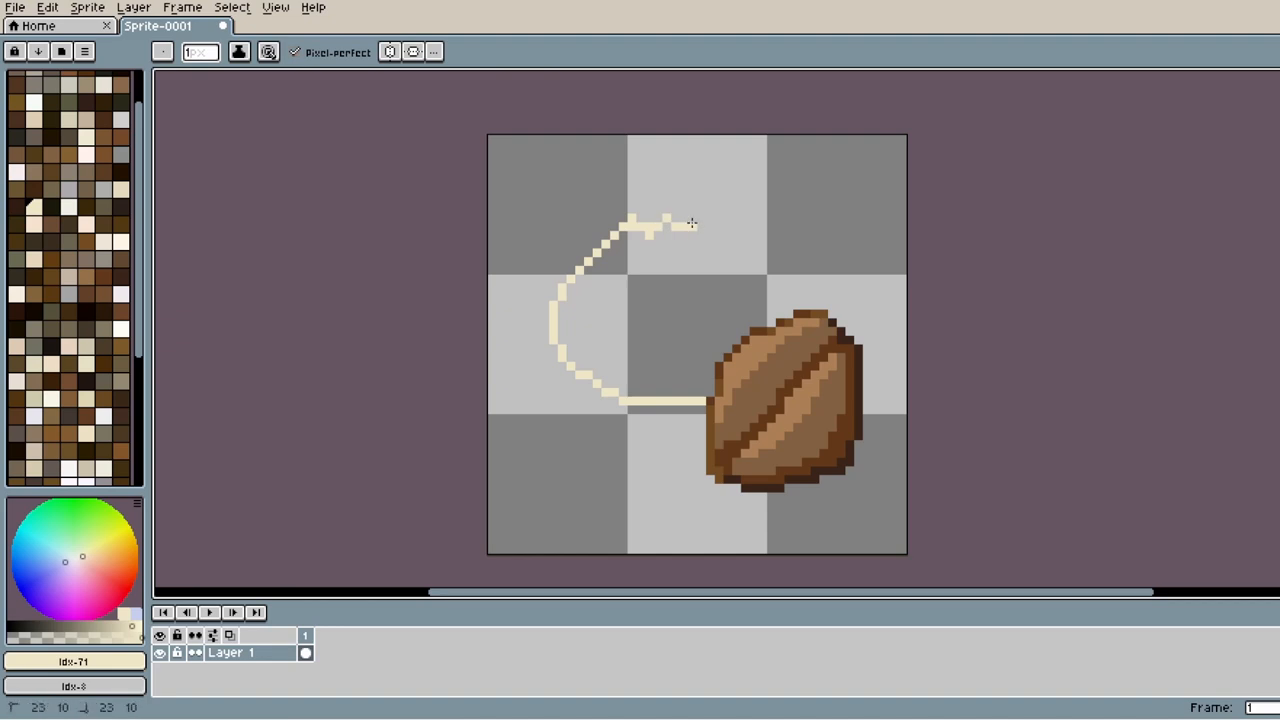
drag(690, 224, 744, 236)
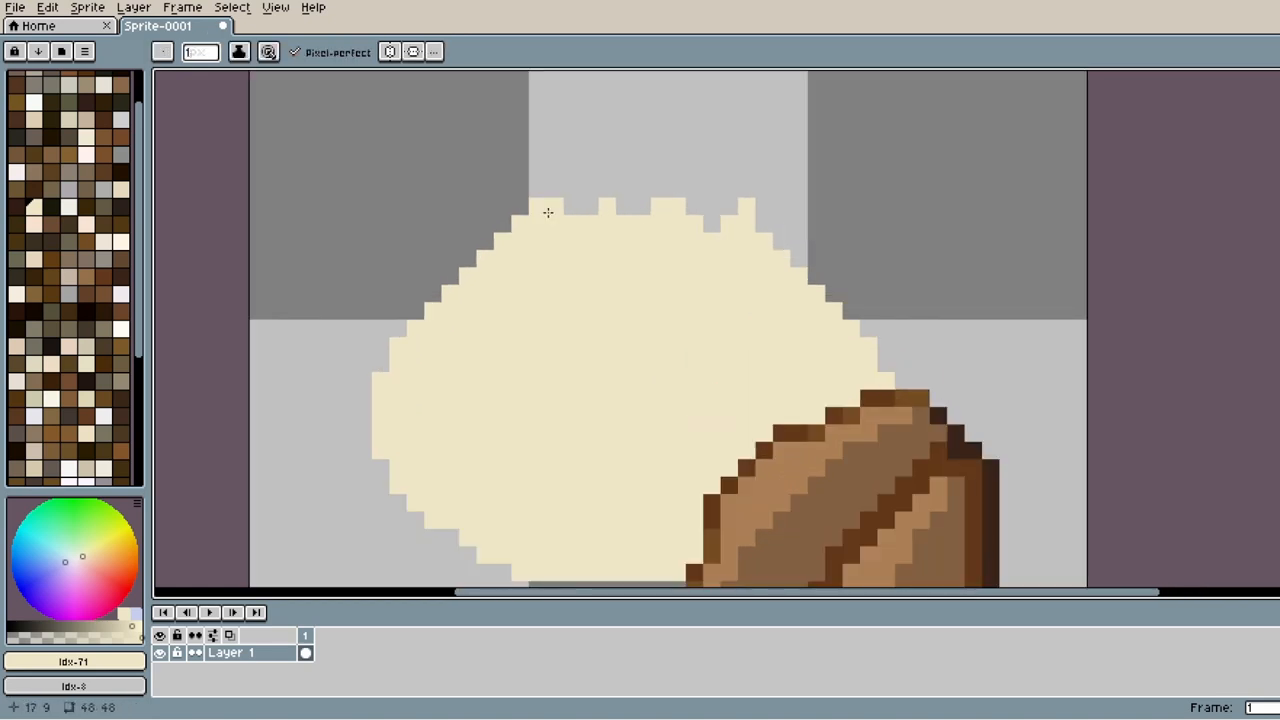
Step: With a darker cream swatch, shade along the bun's top edge and its little peaks
scroll(down, 3)
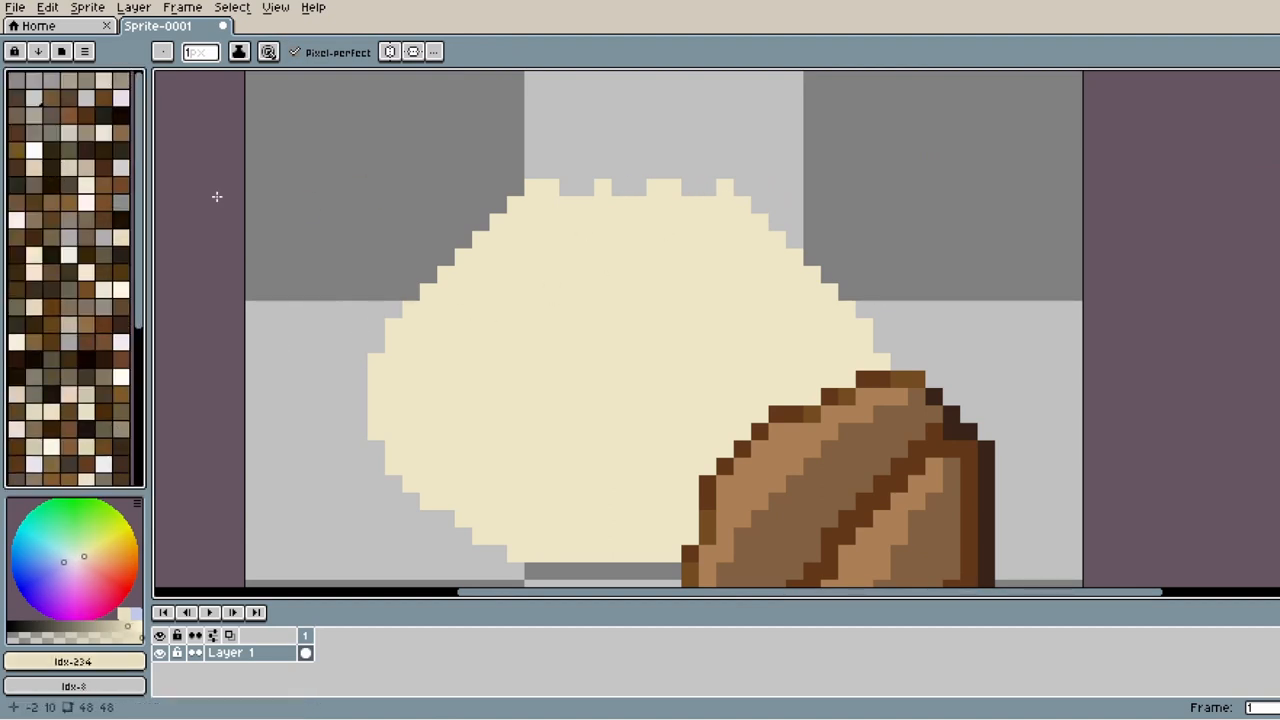
click(120, 238)
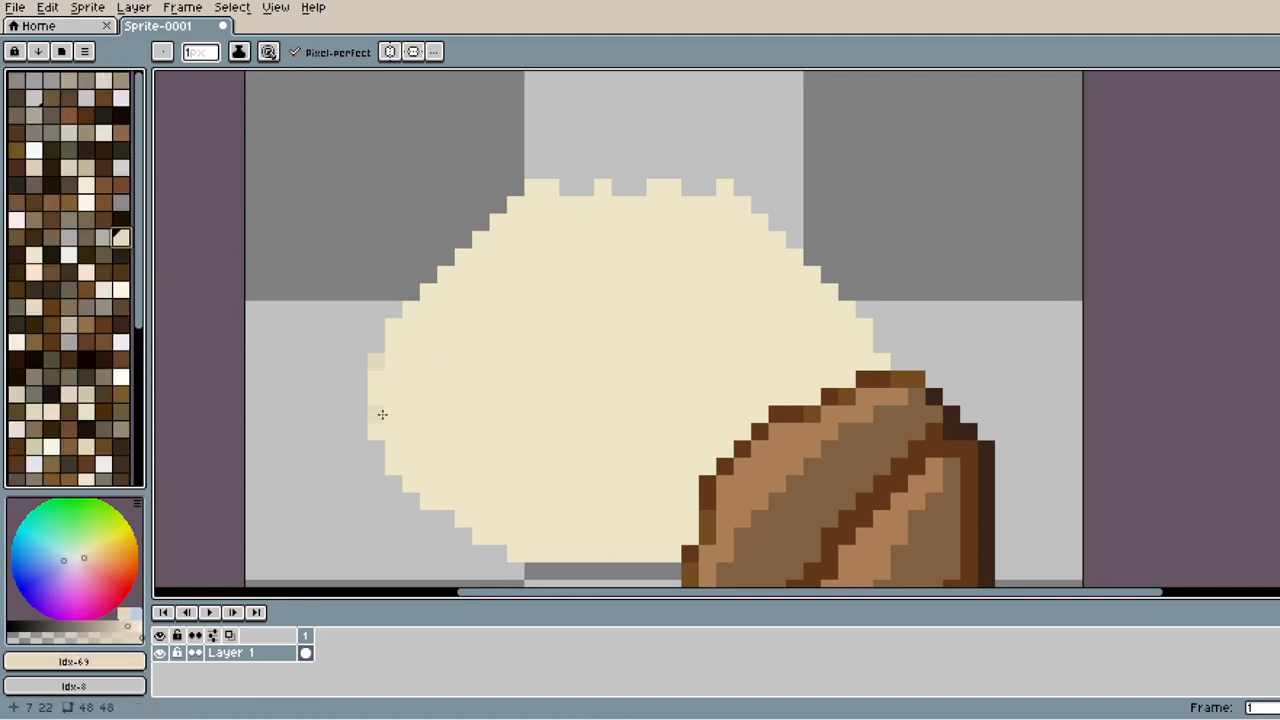
mouse_move(398, 448)
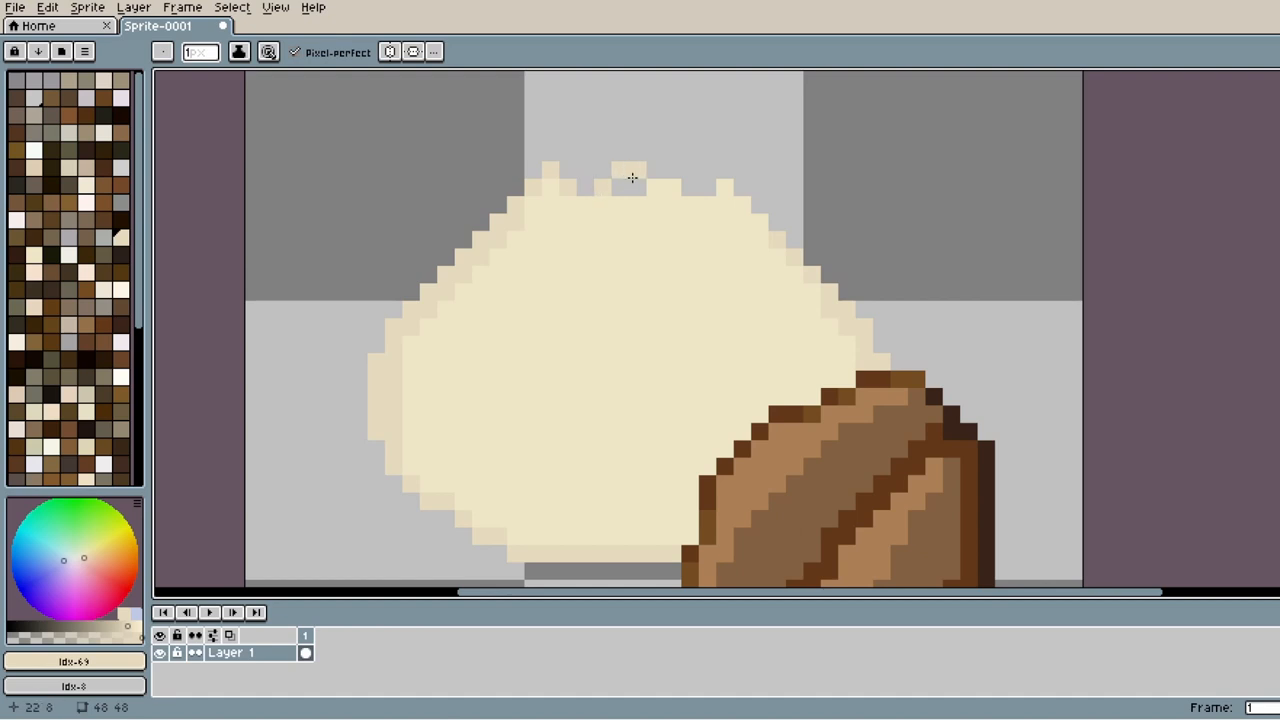
drag(632, 178, 736, 178)
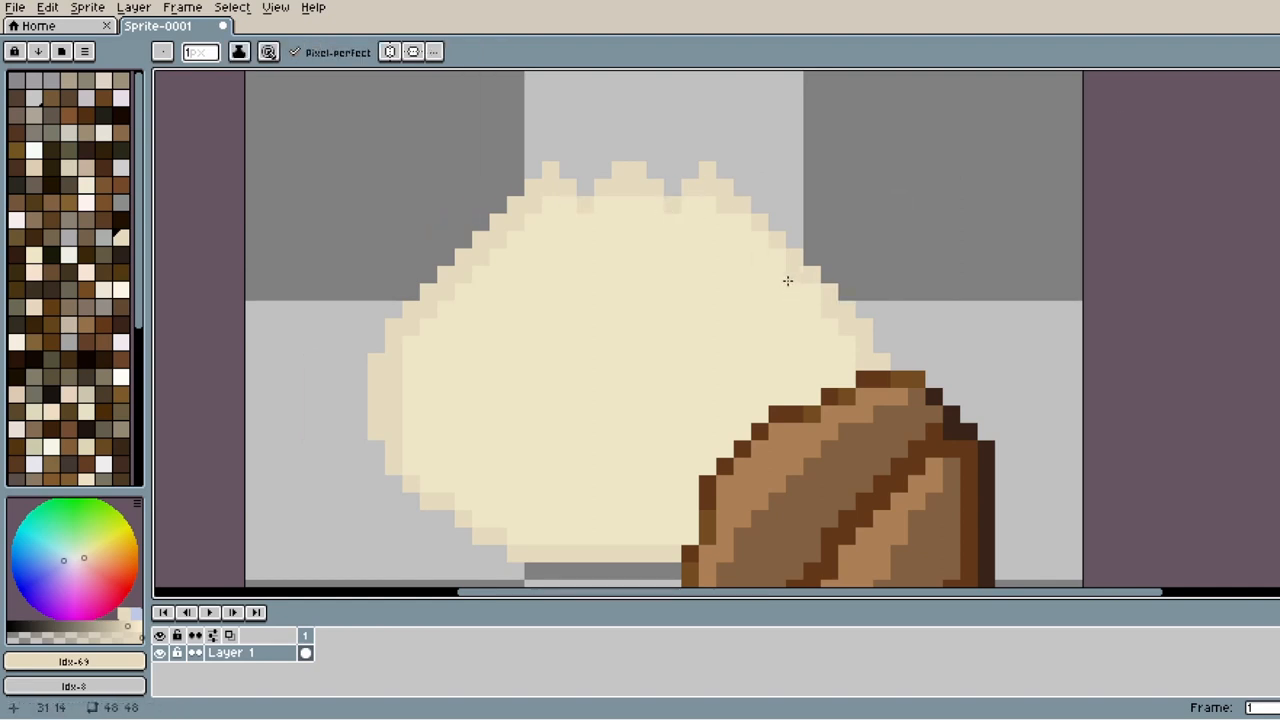
mouse_move(850, 348)
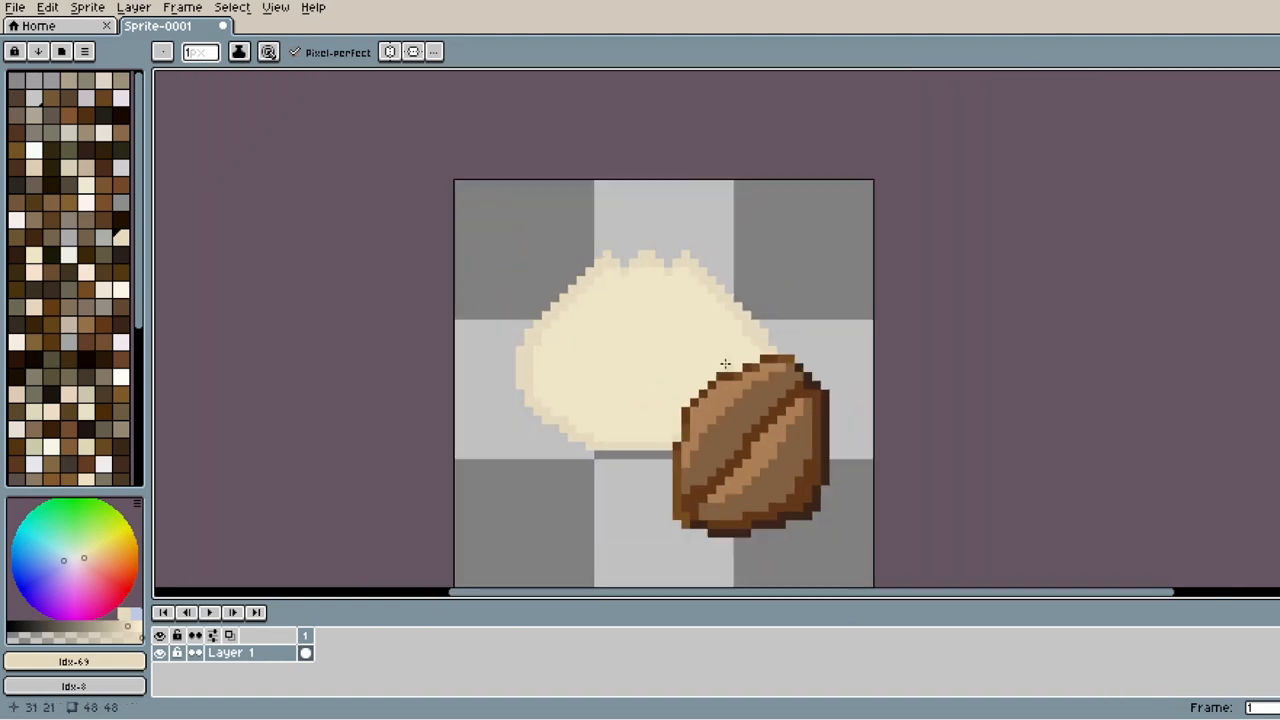
mouse_move(608, 376)
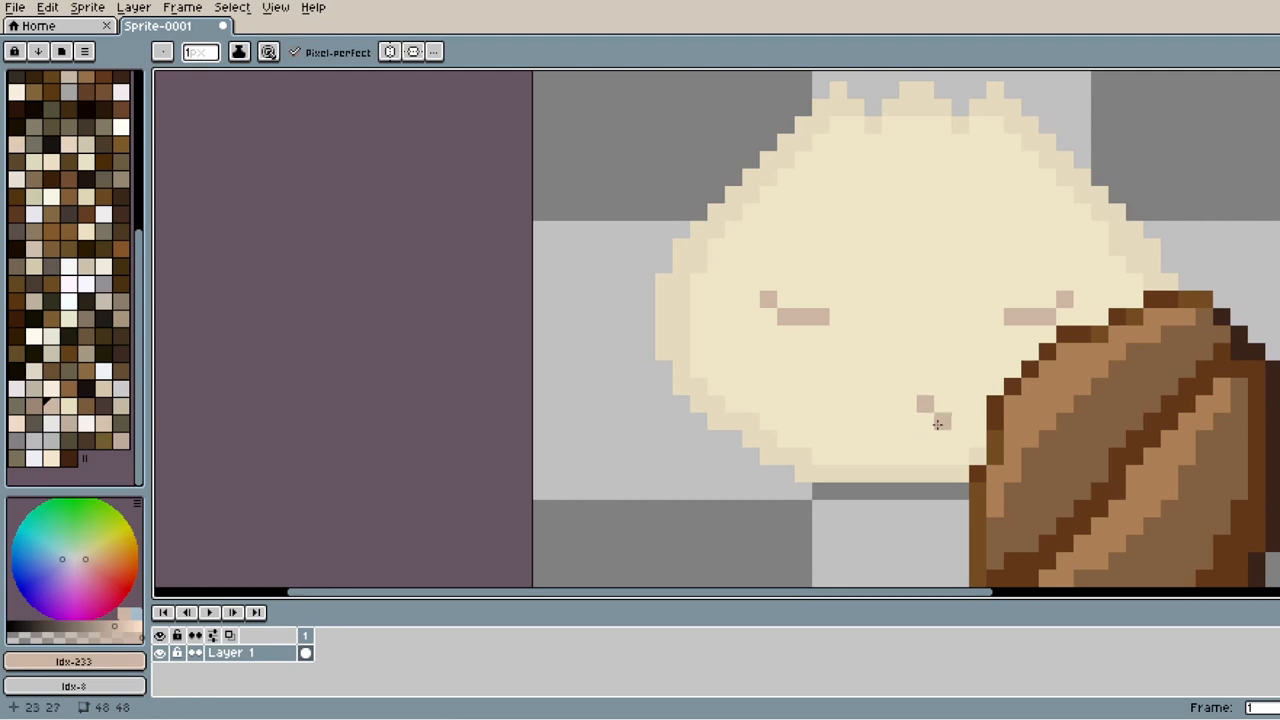
Step: Add a small mouth pixel below the bun's cheeks and pick the next face colour
click(940, 404)
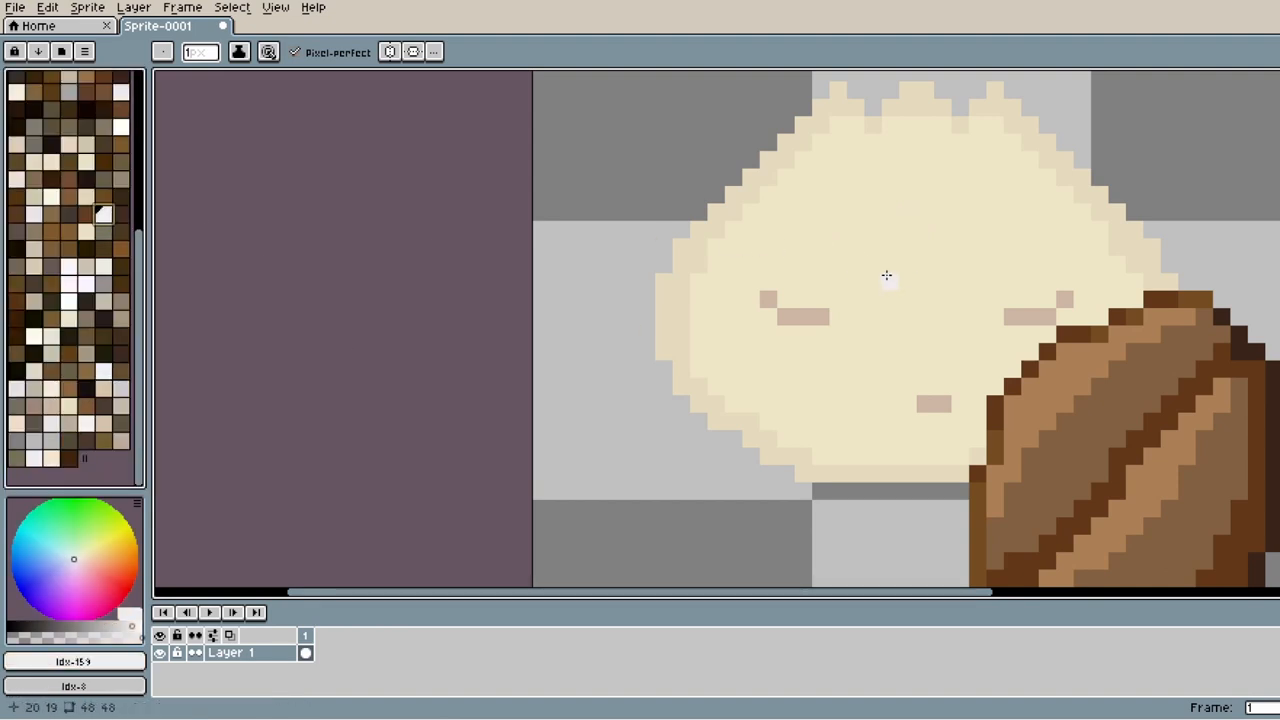
click(90, 338)
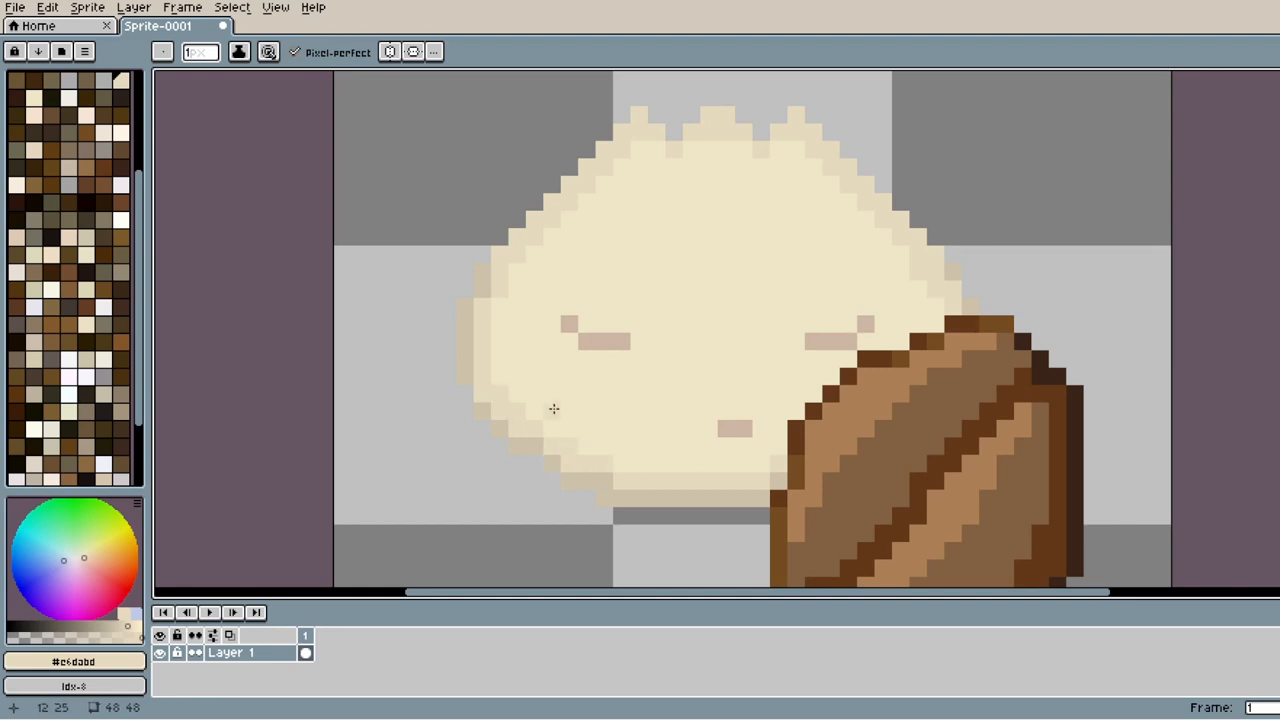
mouse_move(1192, 264)
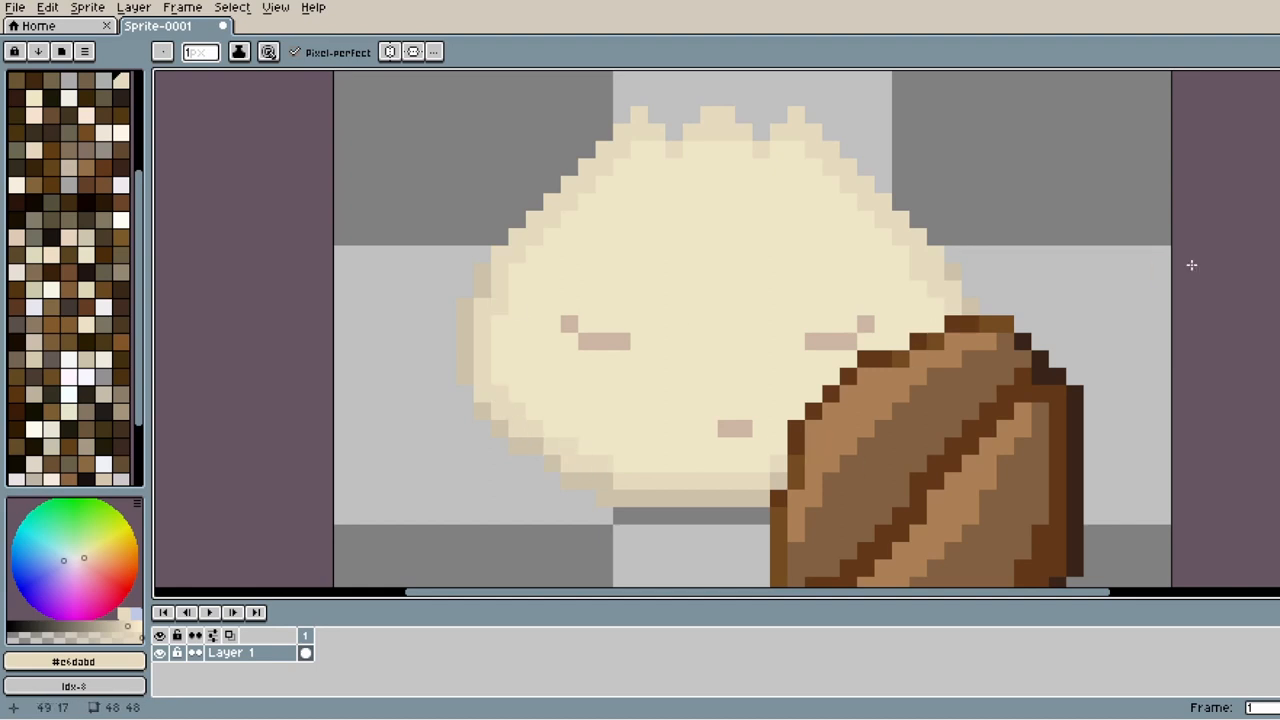
mouse_move(656, 148)
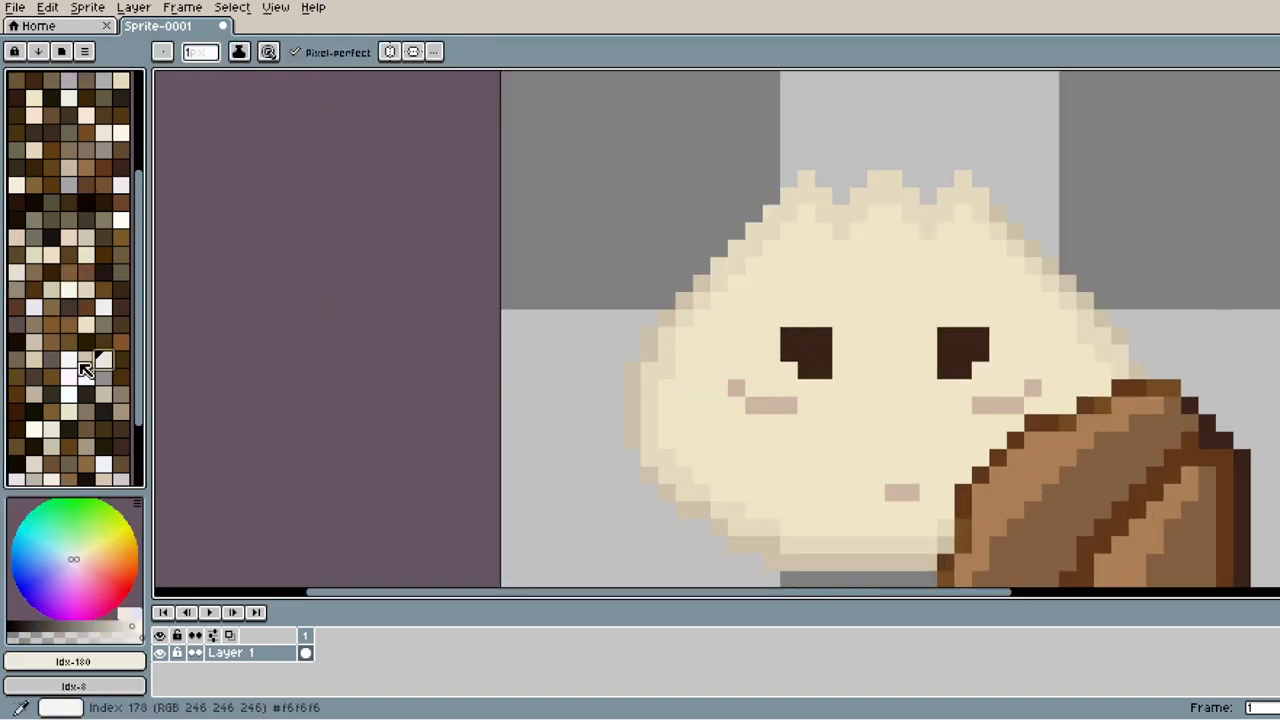
Step: Fill both bun eyes in as dark brown squares
click(68, 290)
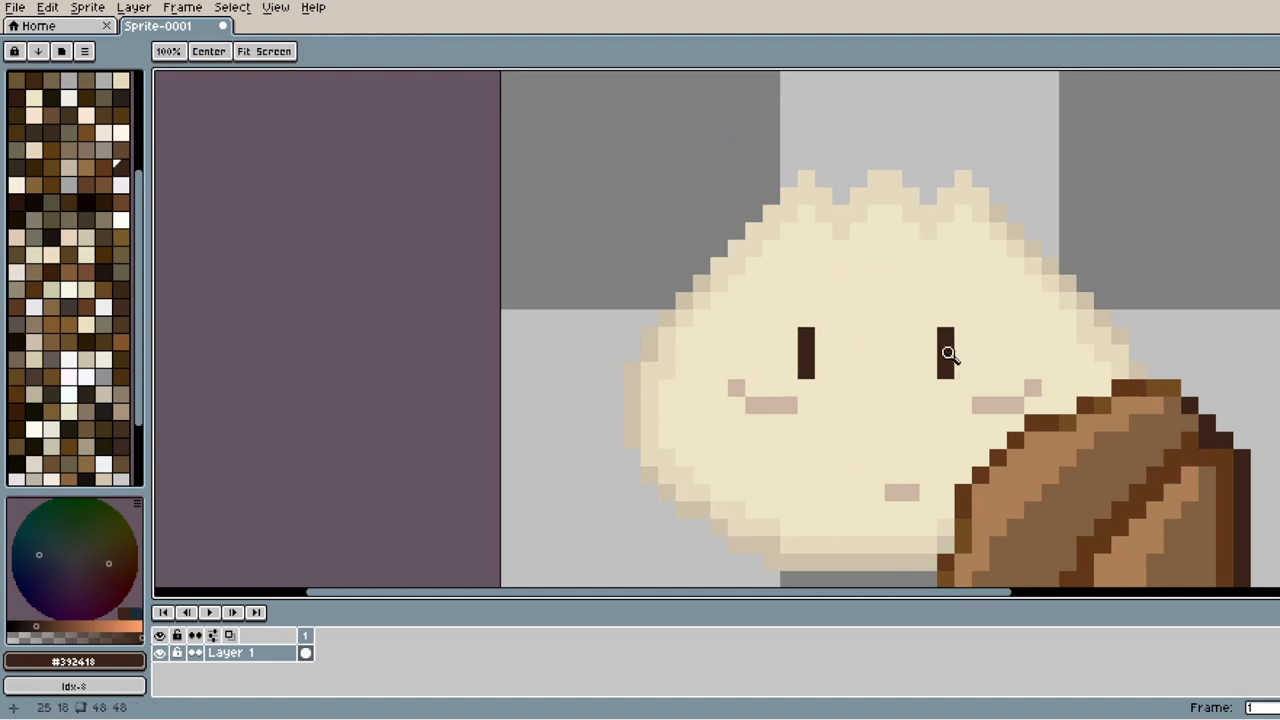
click(816, 356)
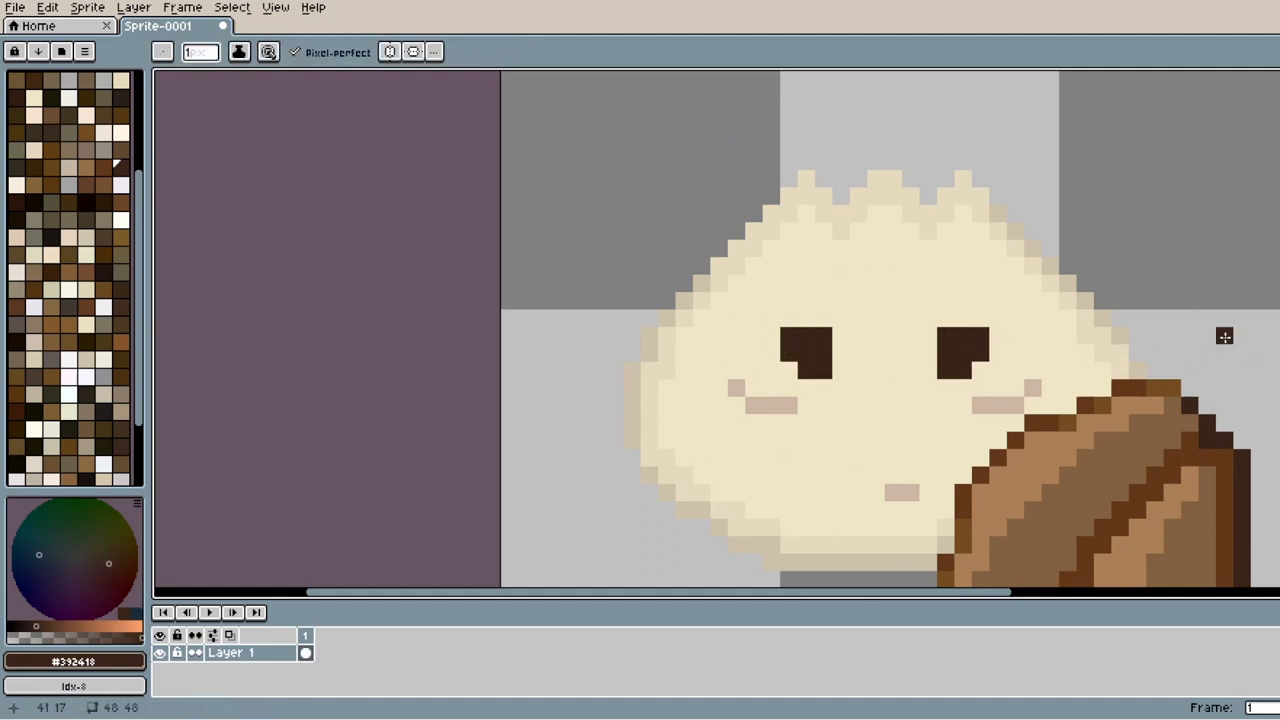
click(68, 290)
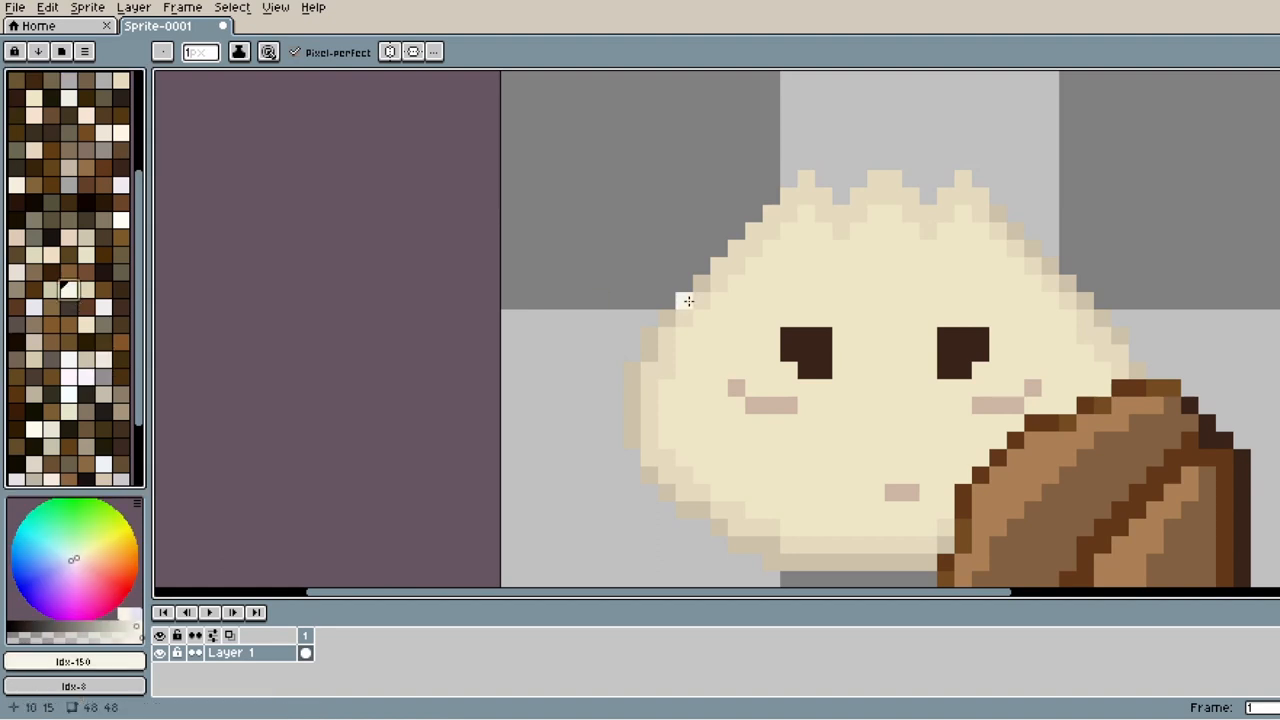
Step: Add a highlight pixel to each eye and angled corner pixels to slant them
click(820, 348)
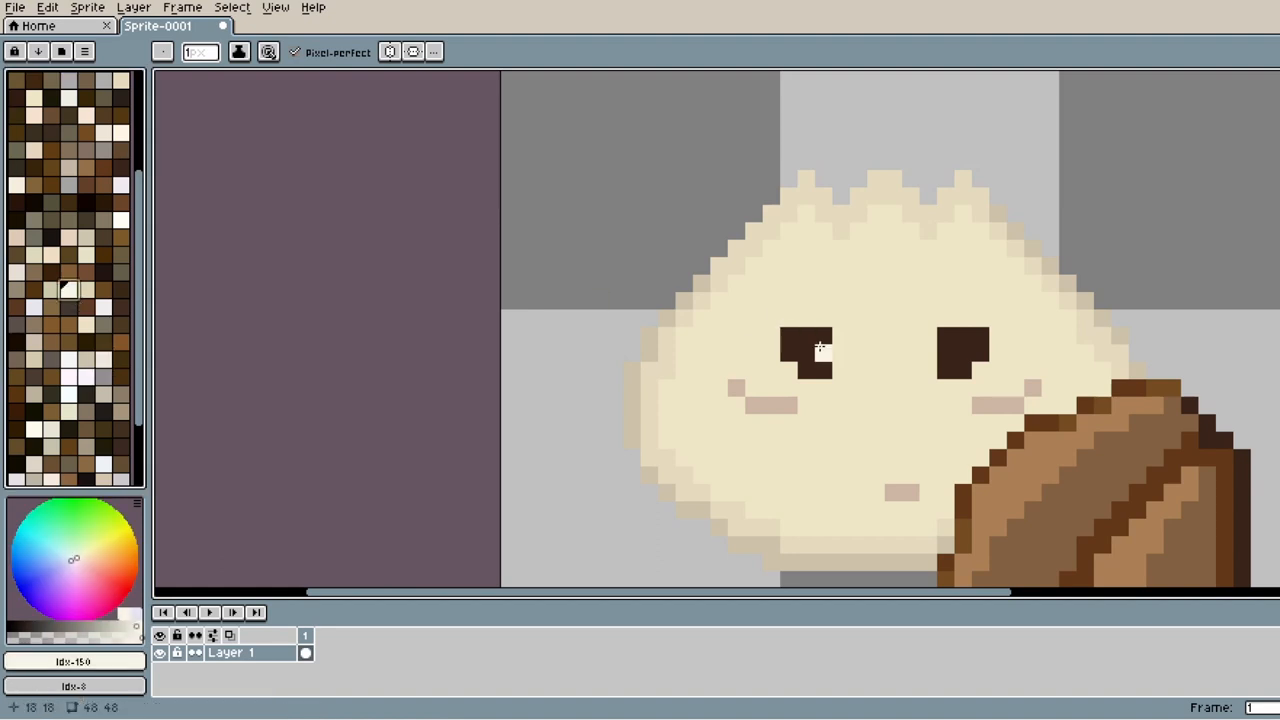
click(820, 350)
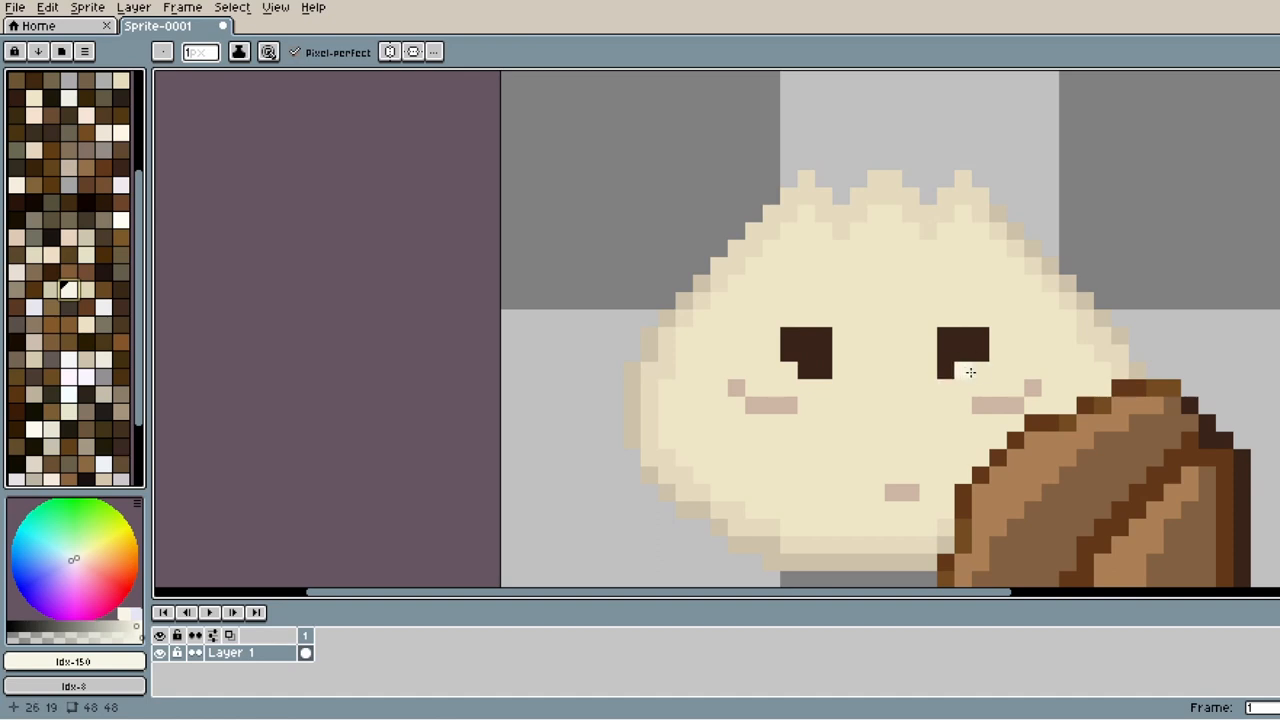
mouse_move(964, 372)
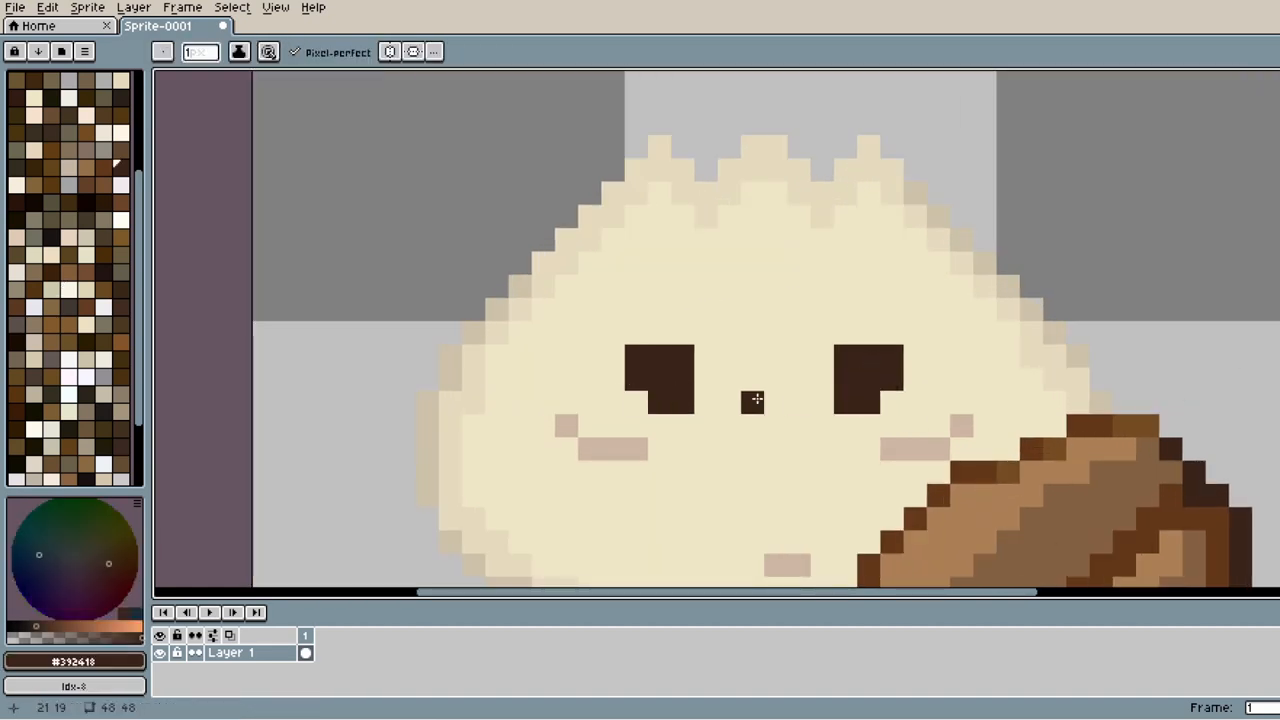
click(610, 348)
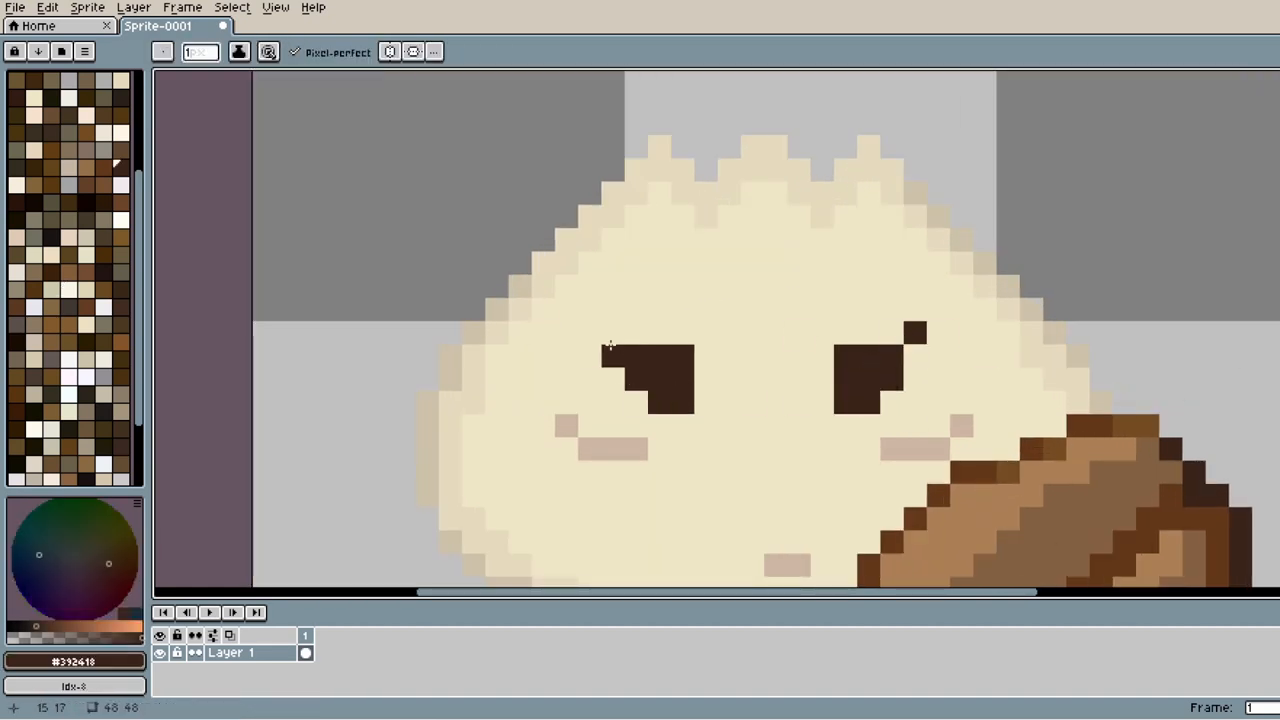